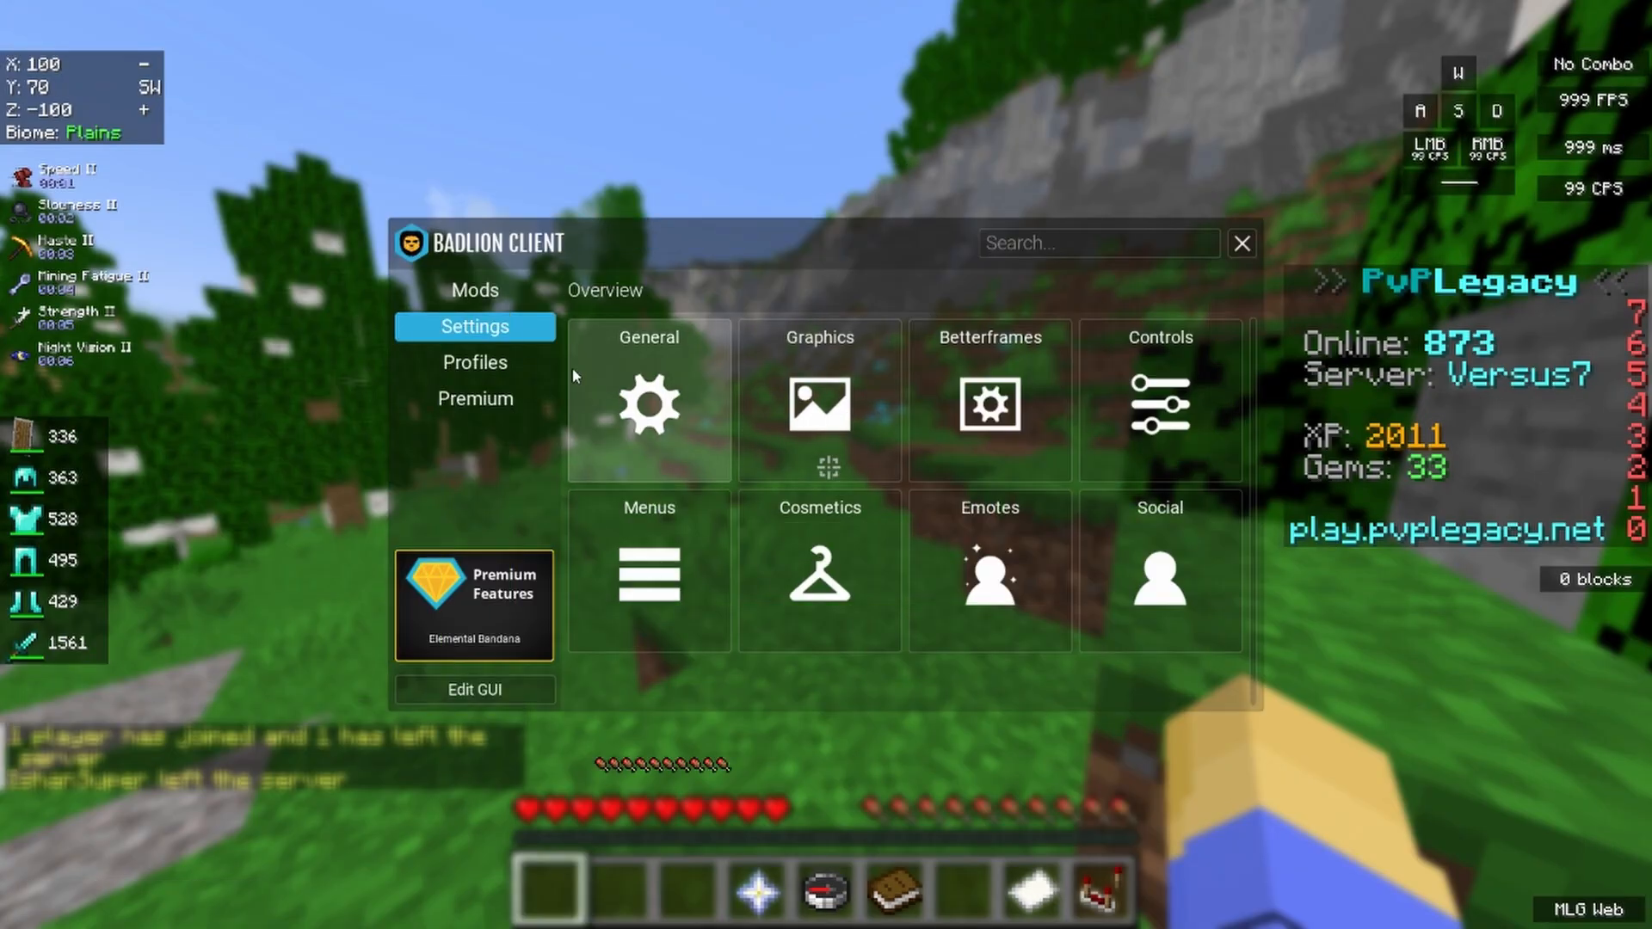
Open Badlion Client's Profiles section and dismiss the premium upgrade popup
click(474, 362)
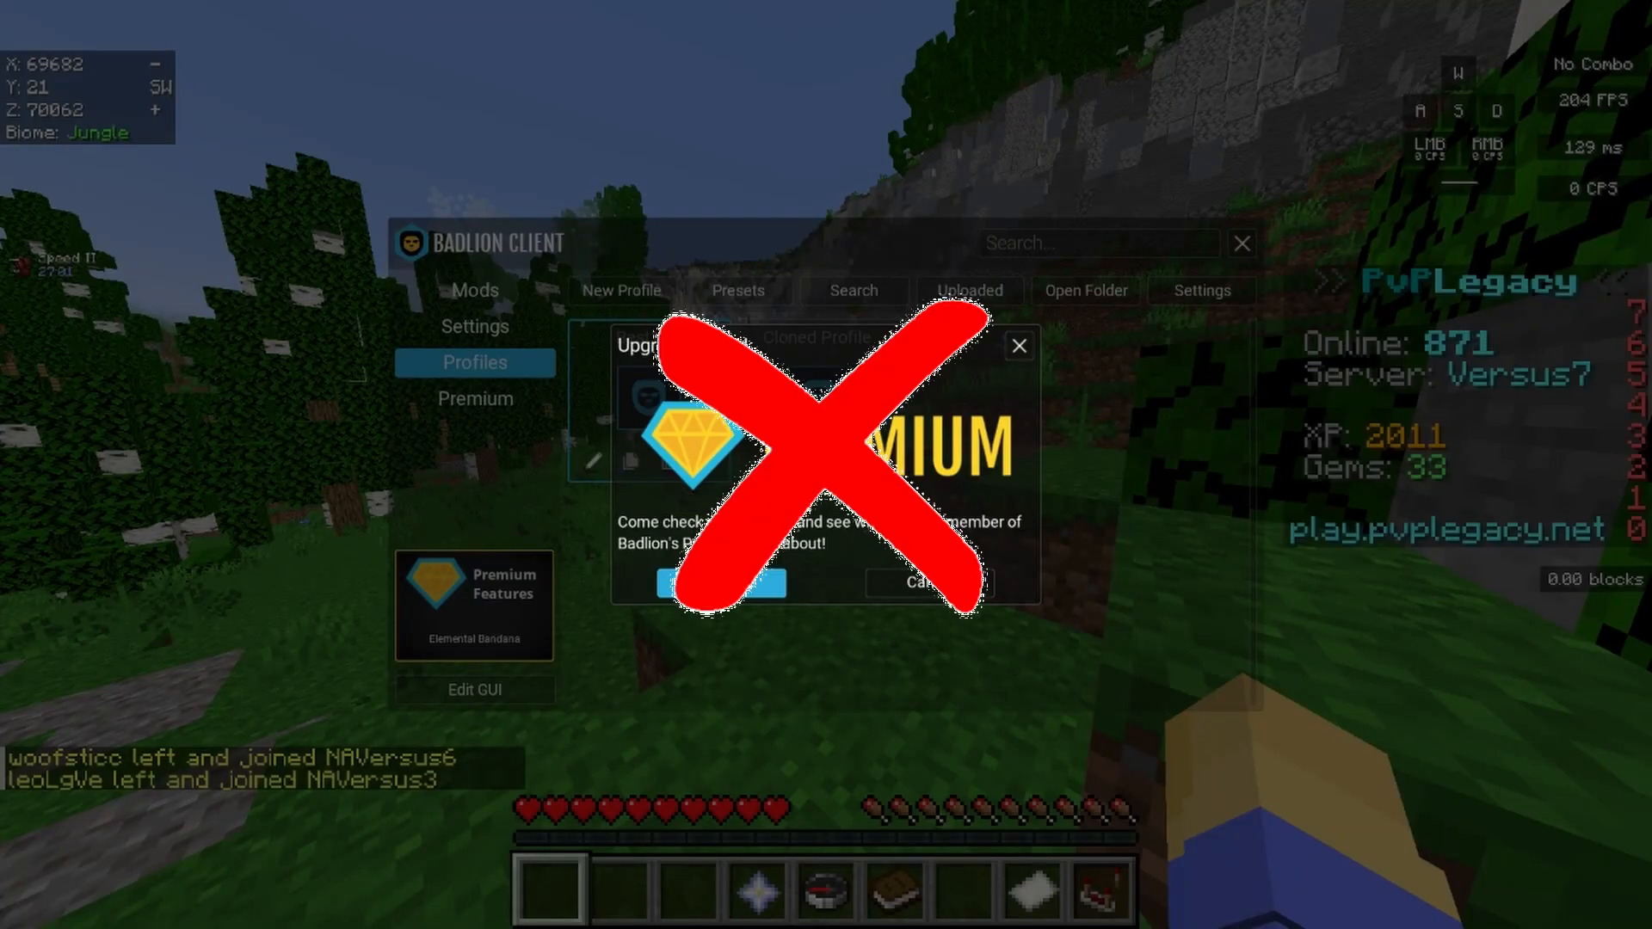
click(1018, 346)
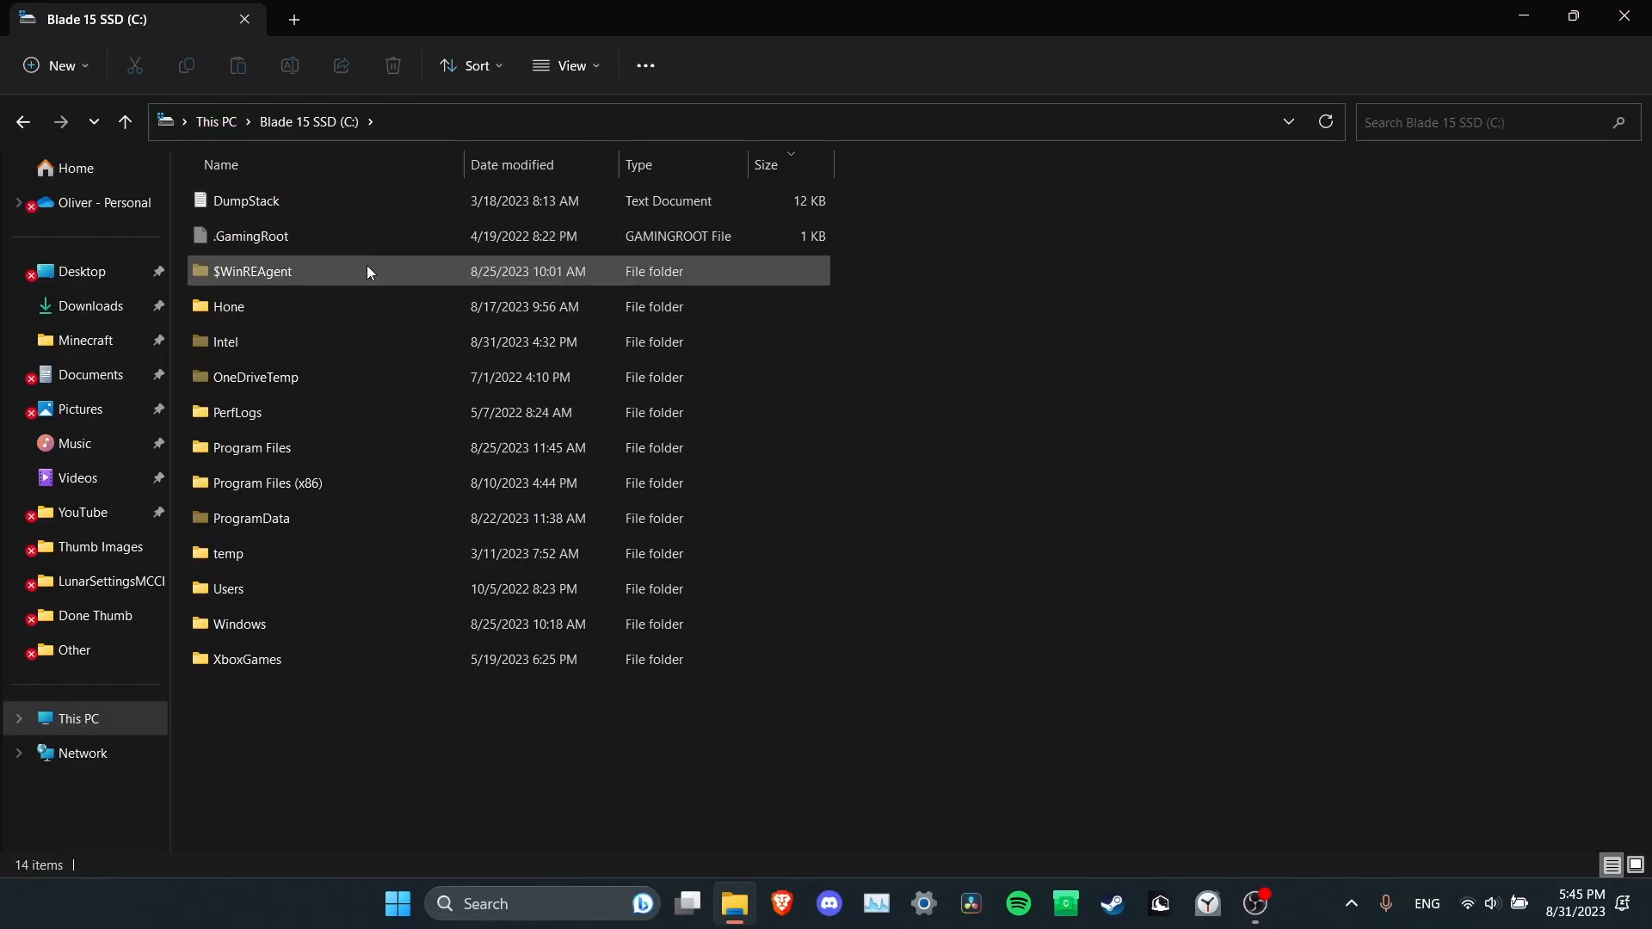
Navigate from C: through Users, AppData\Roaming and .minecraft to BLClient-Mod-Profiles
double_click(226, 589)
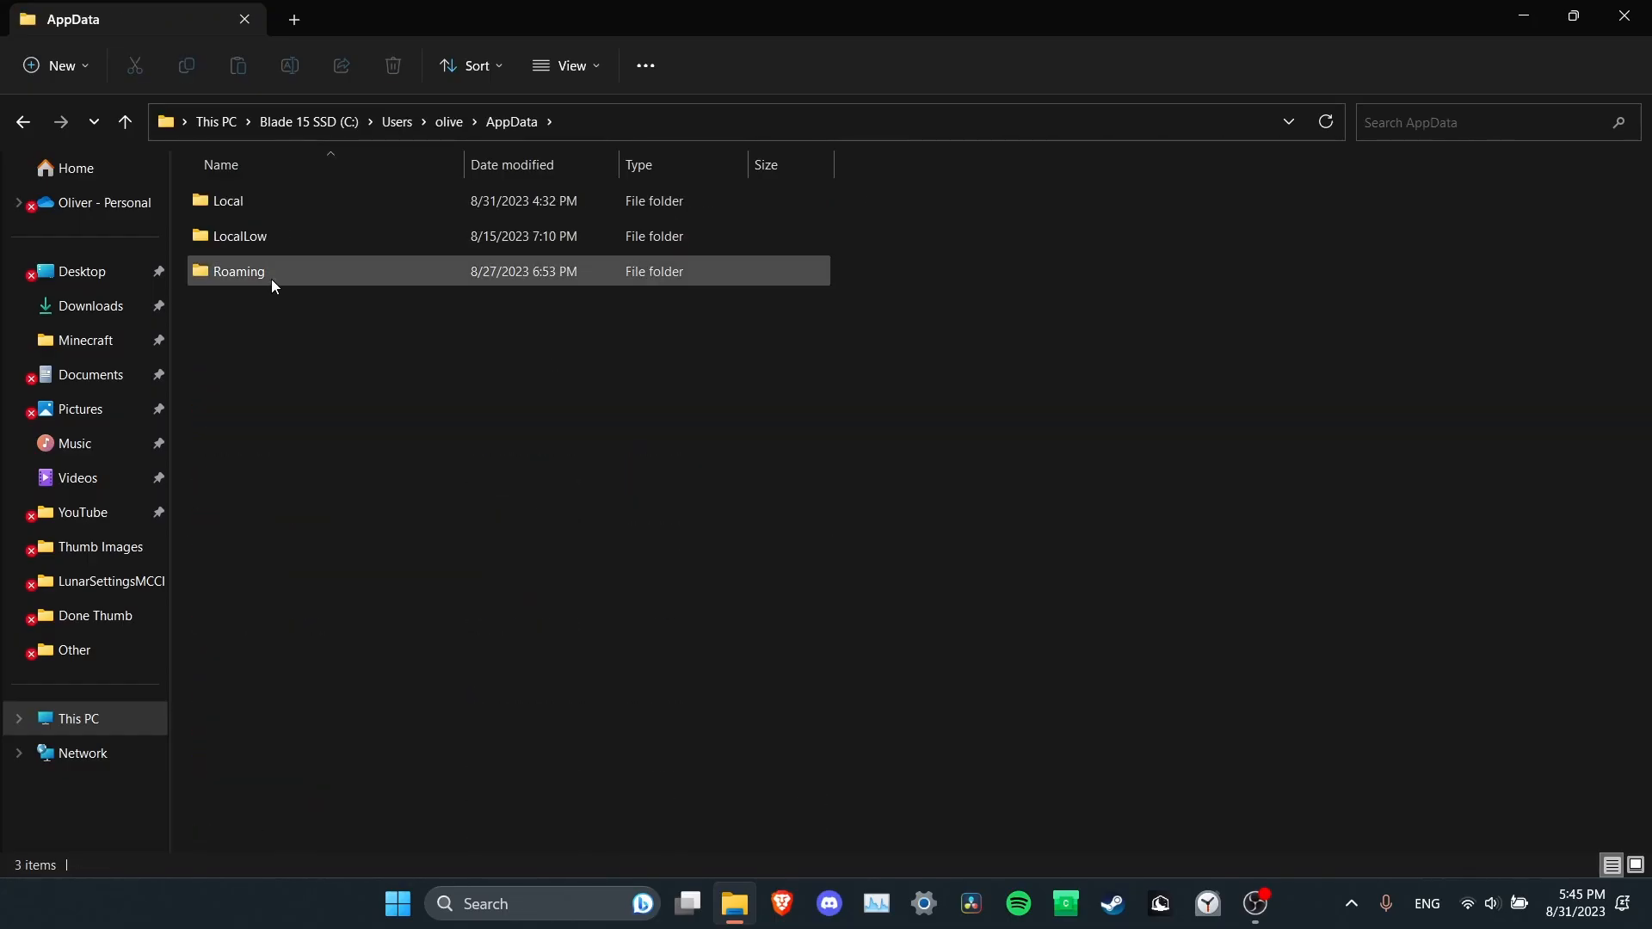
double_click(238, 271)
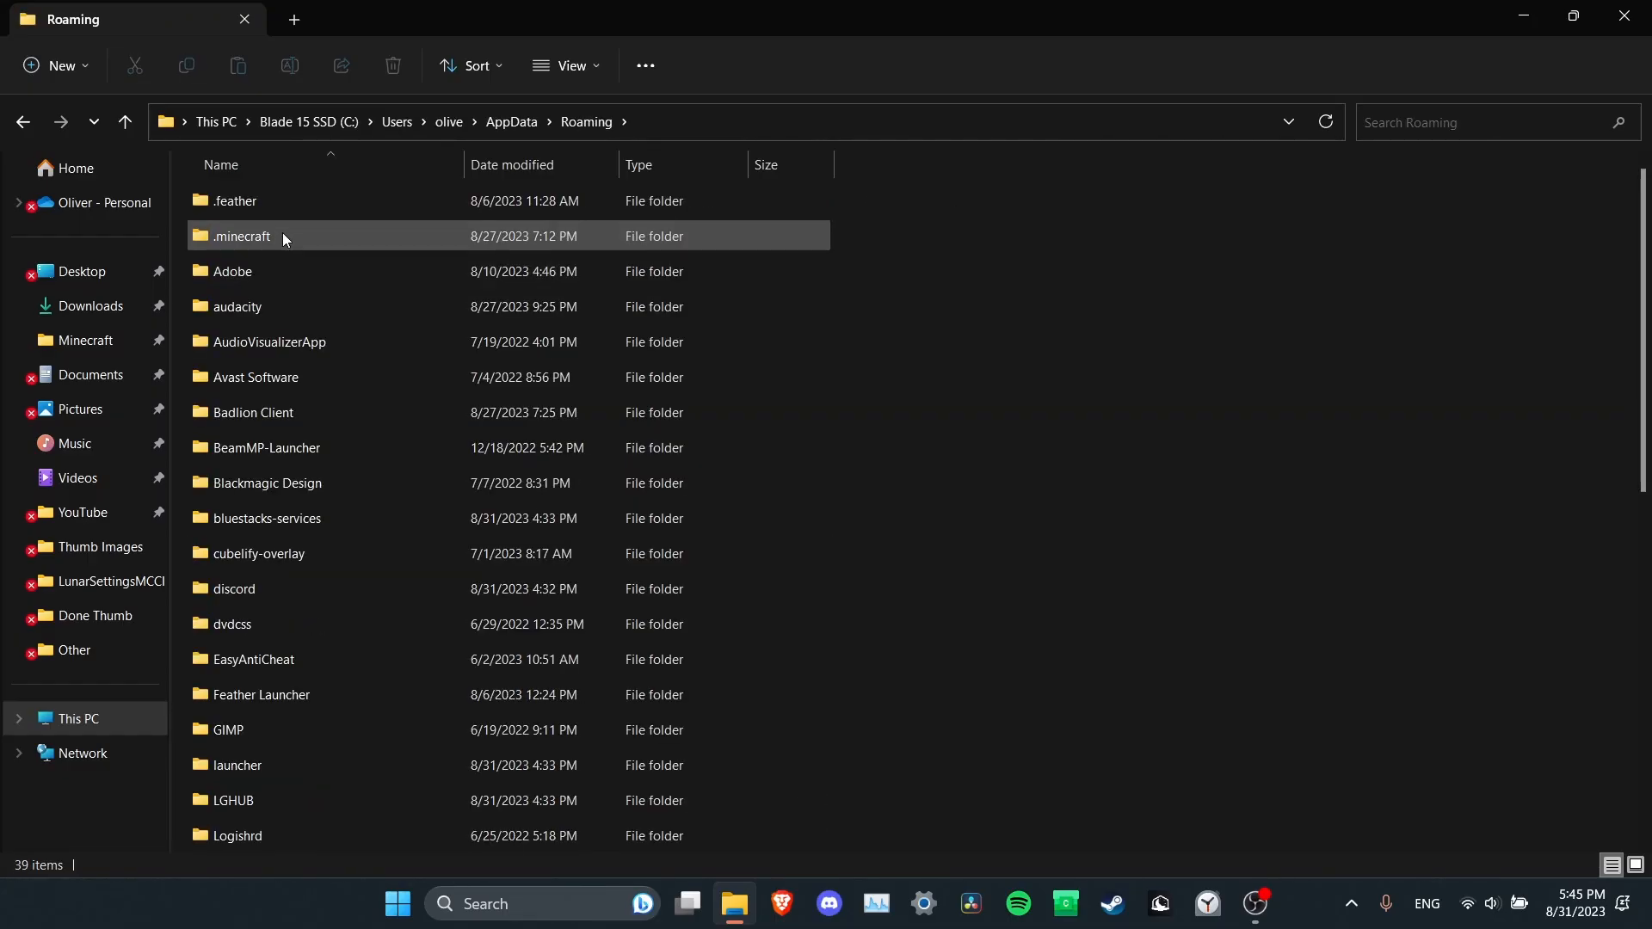
double_click(240, 235)
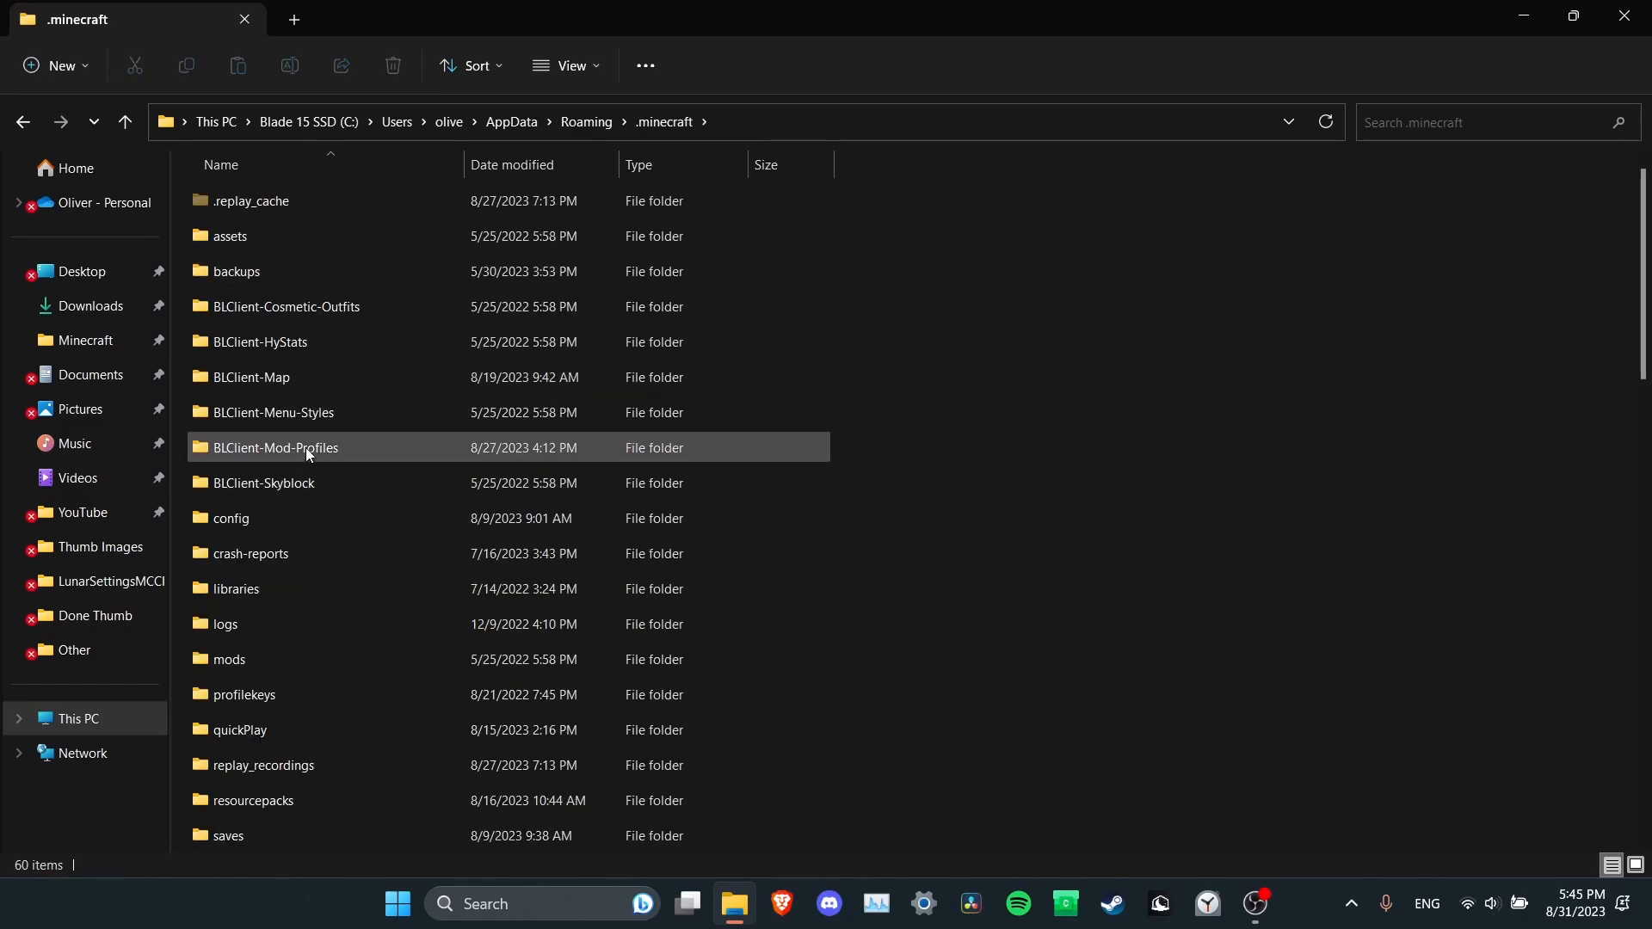
double_click(276, 446)
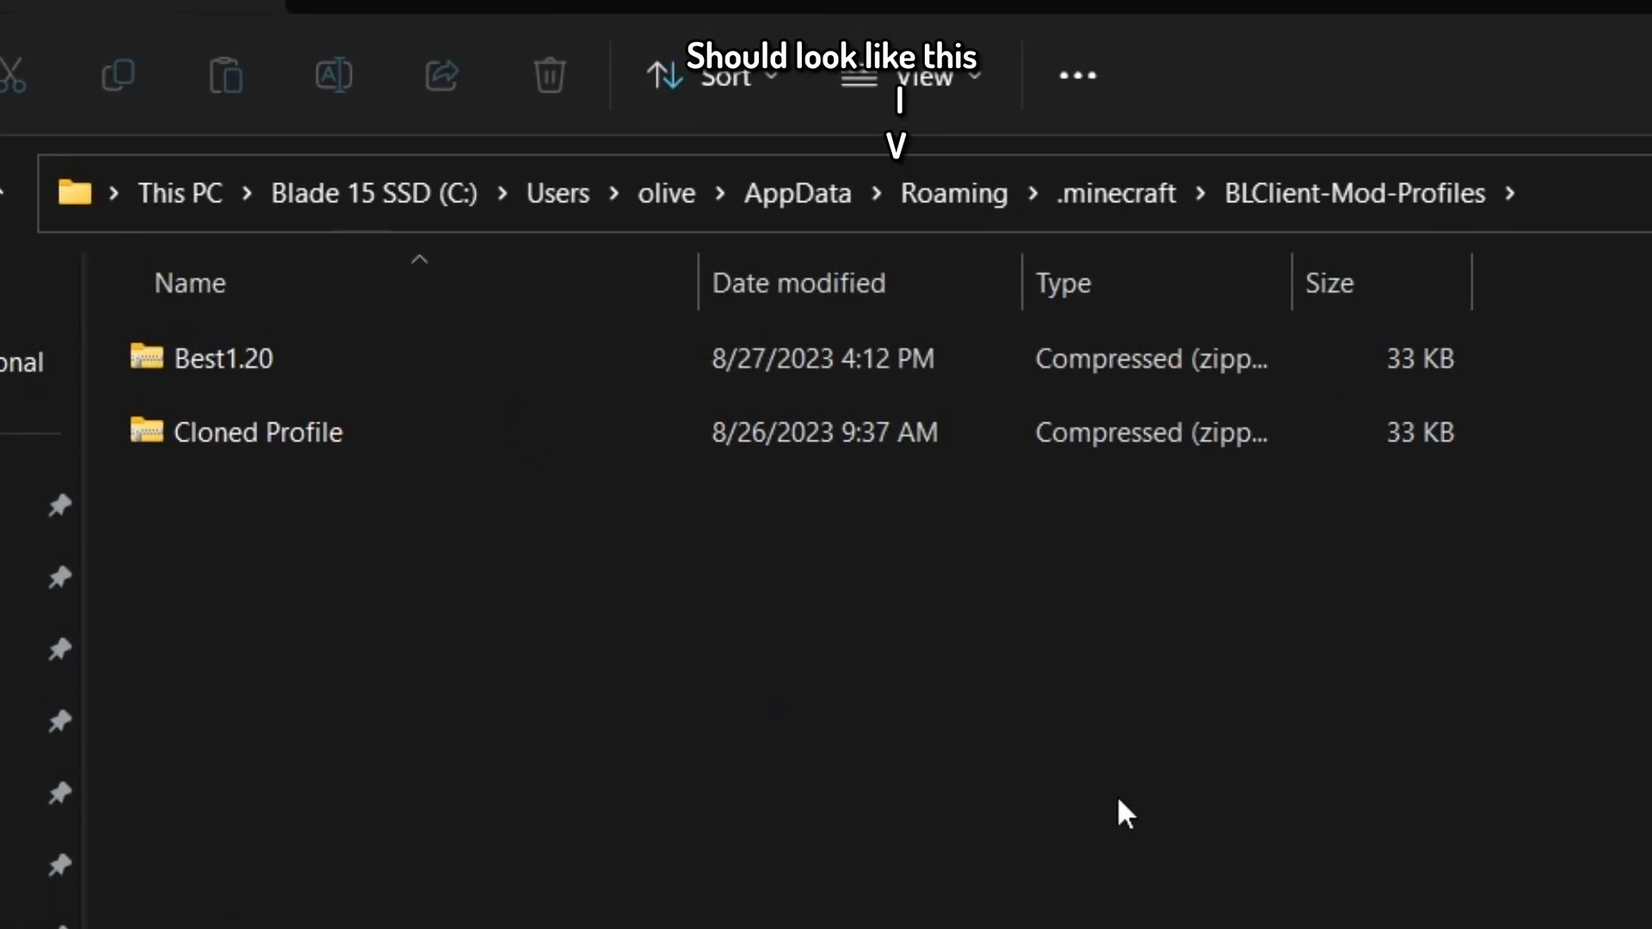
mouse_move(616, 677)
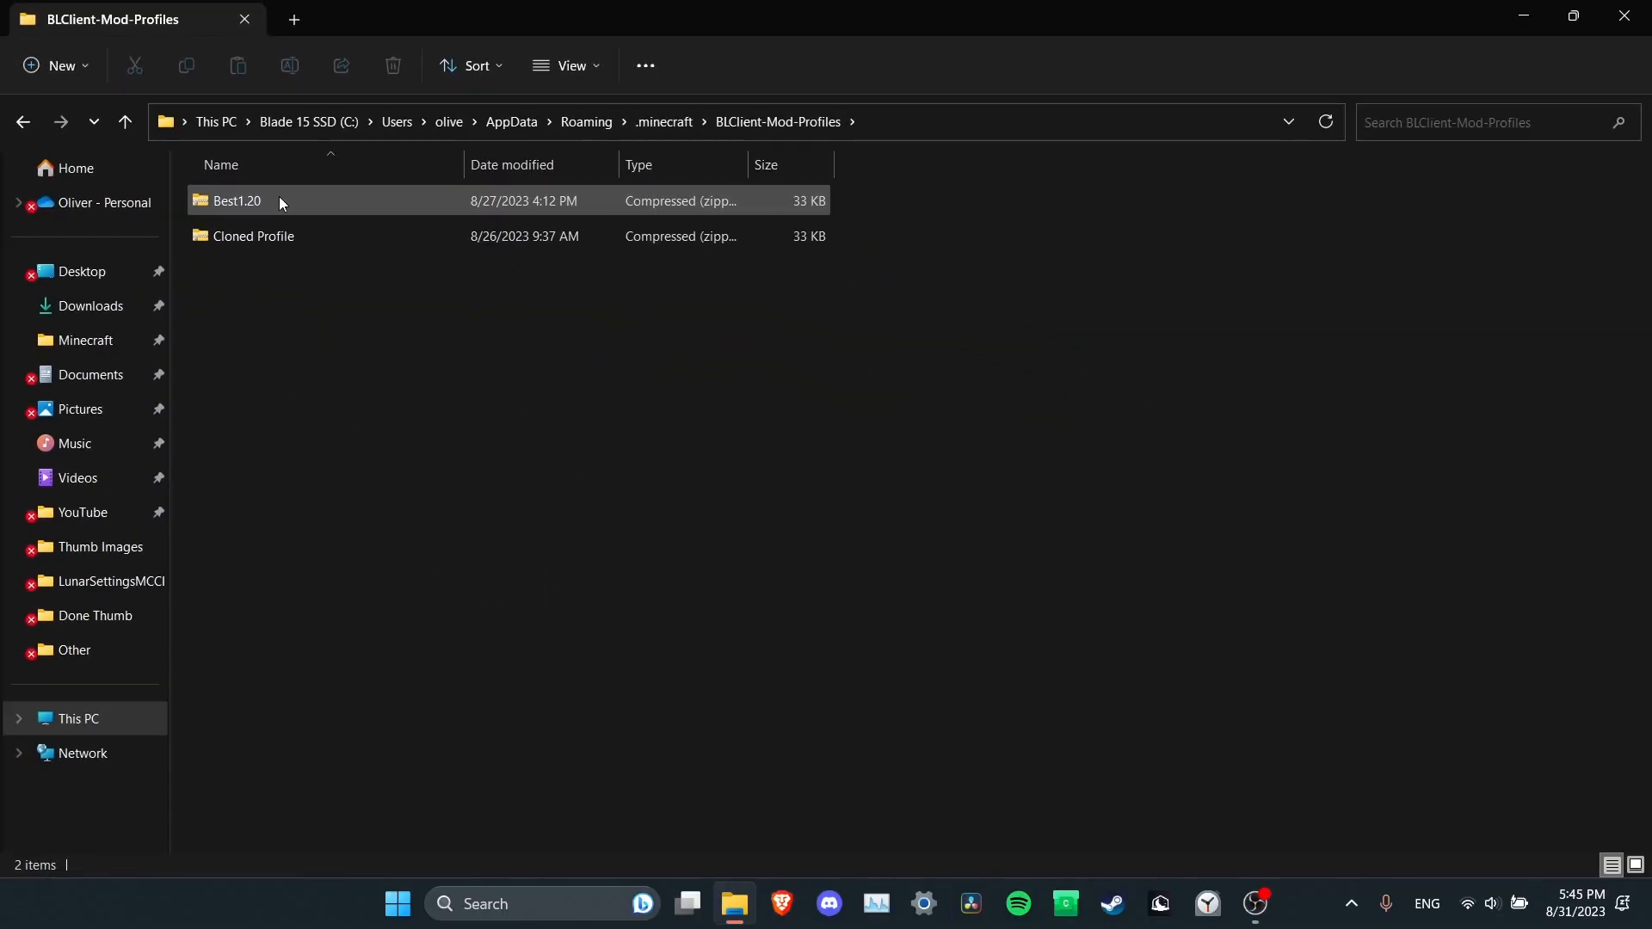
Copy the Best1.20 zip and paste it into Downloads in a new tab
click(235, 200)
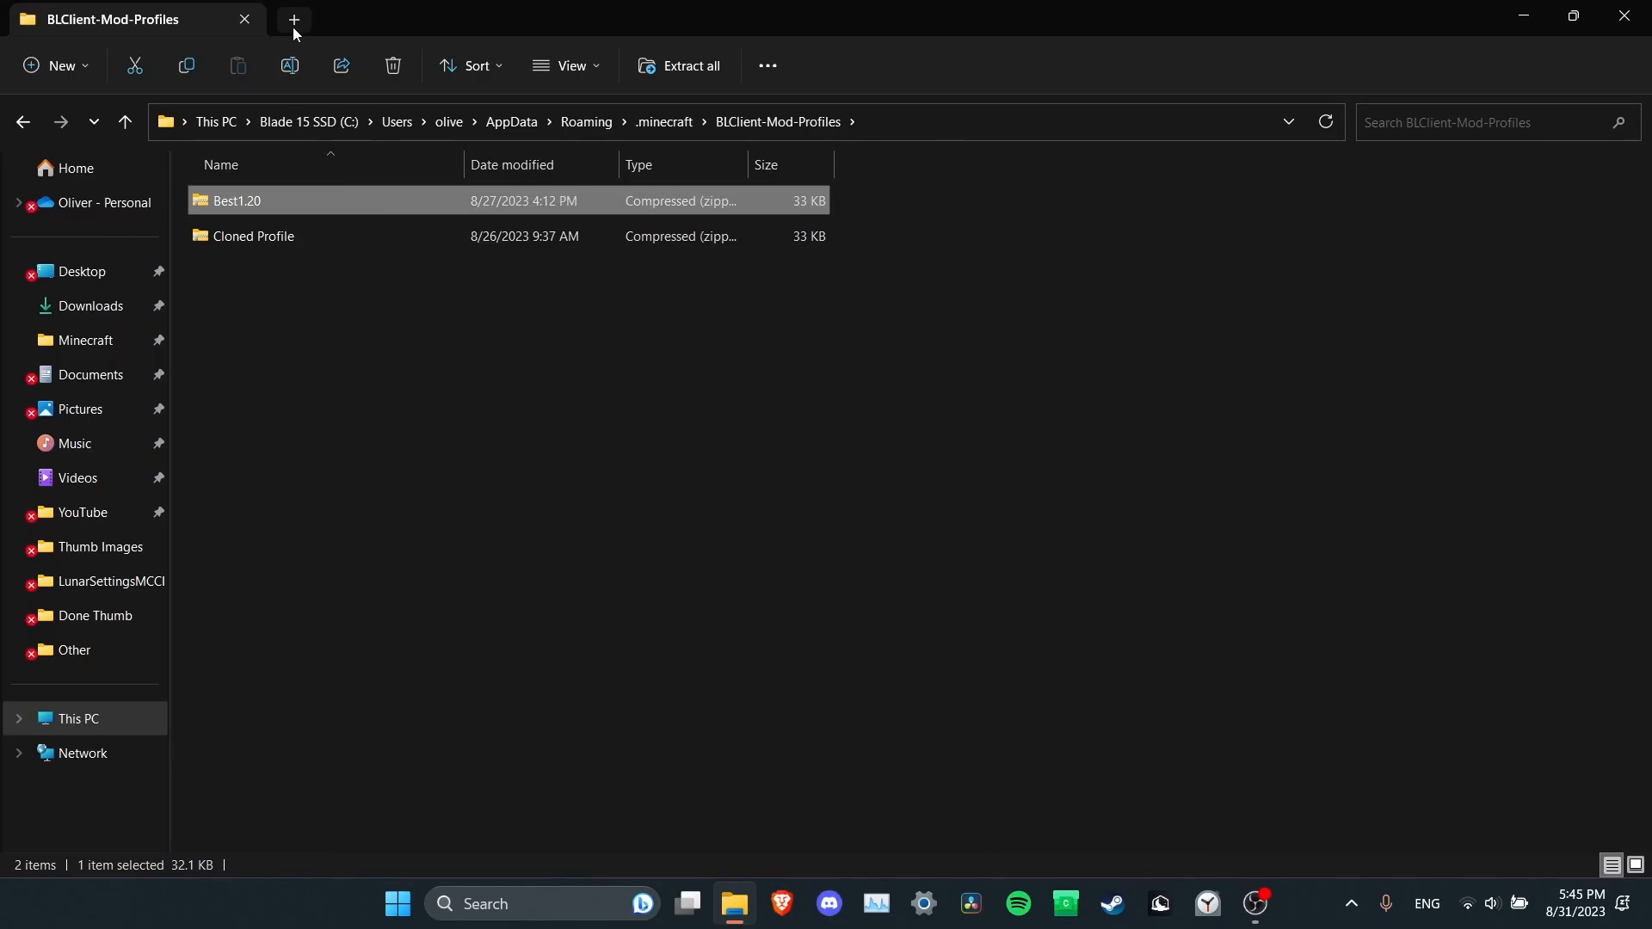
click(293, 19)
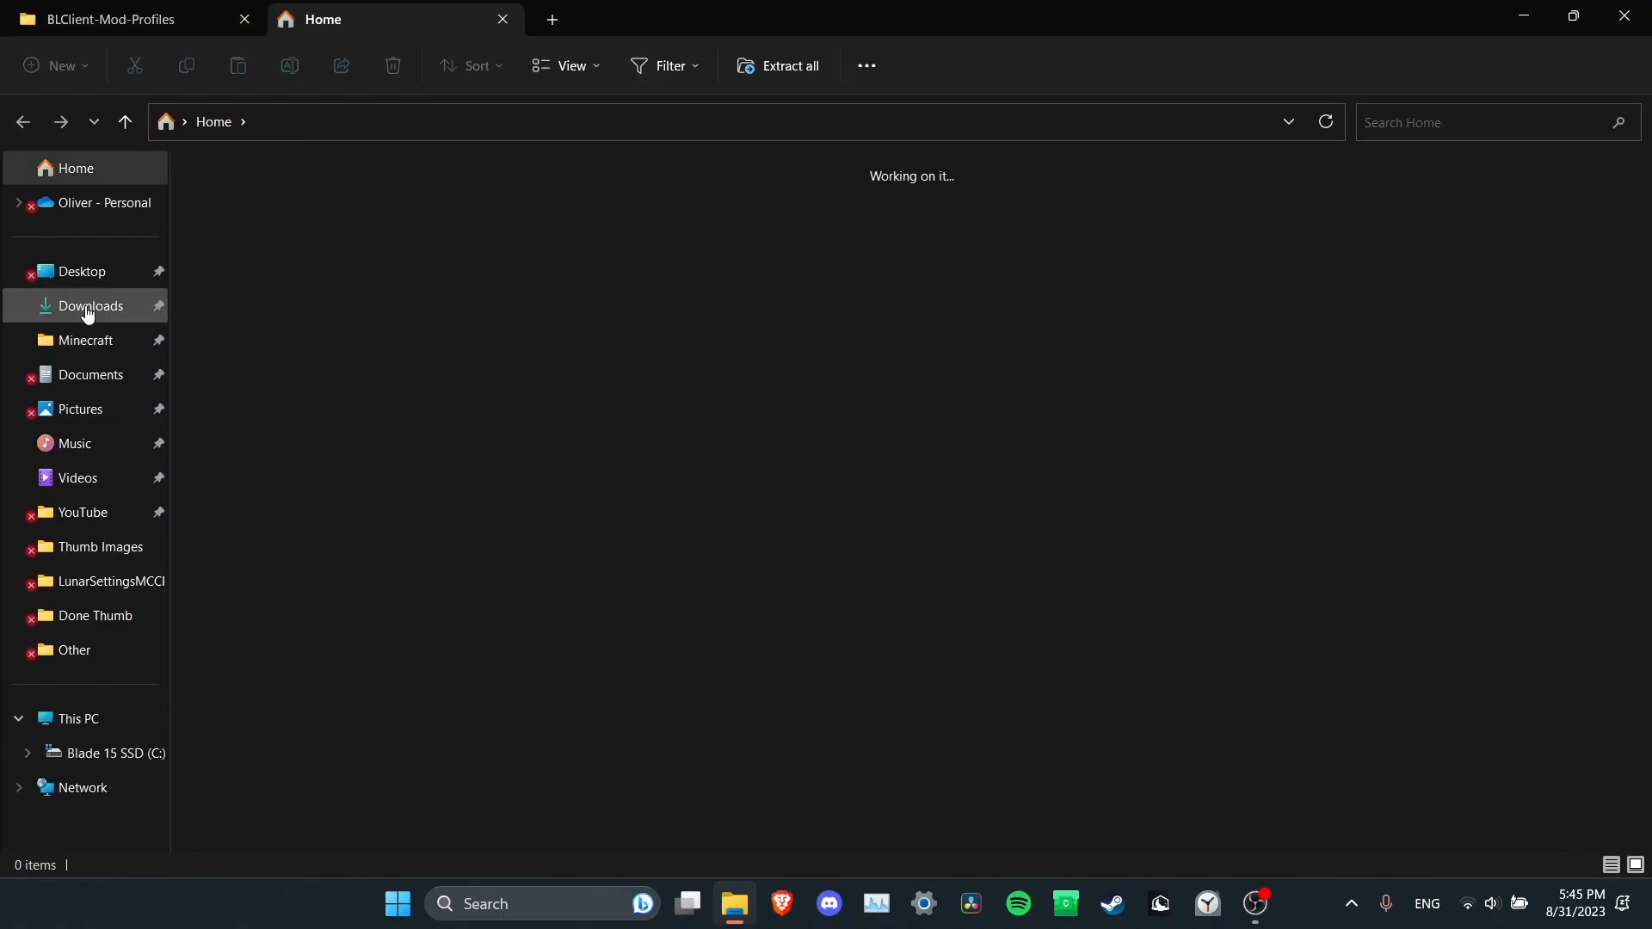
click(90, 306)
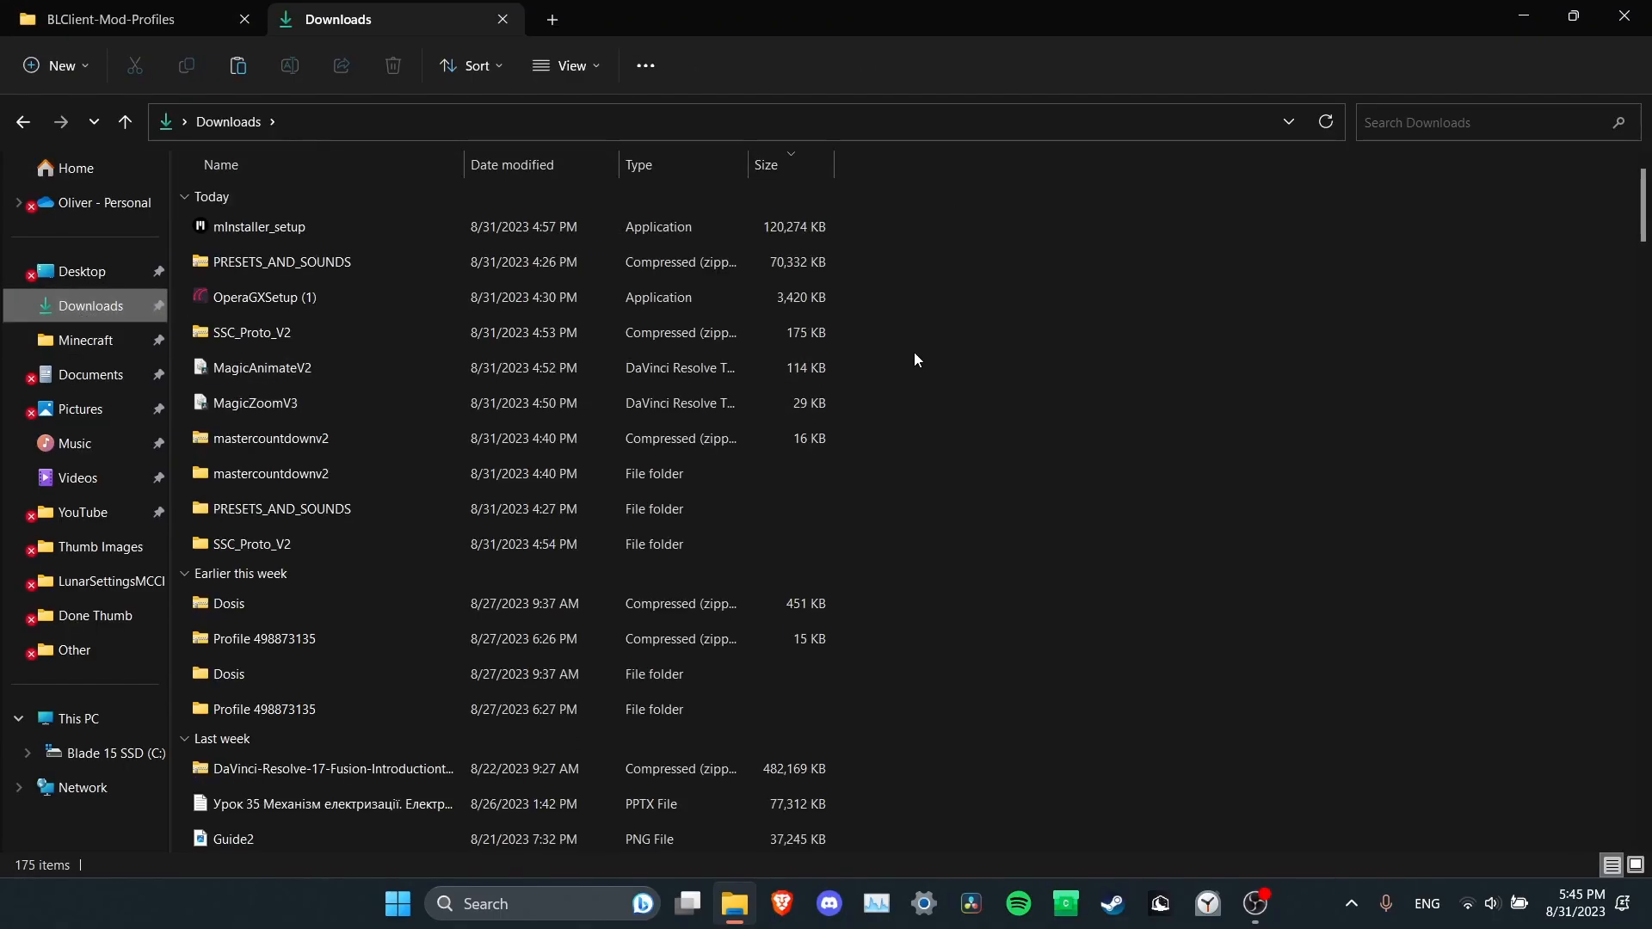
mouse_move(1034, 400)
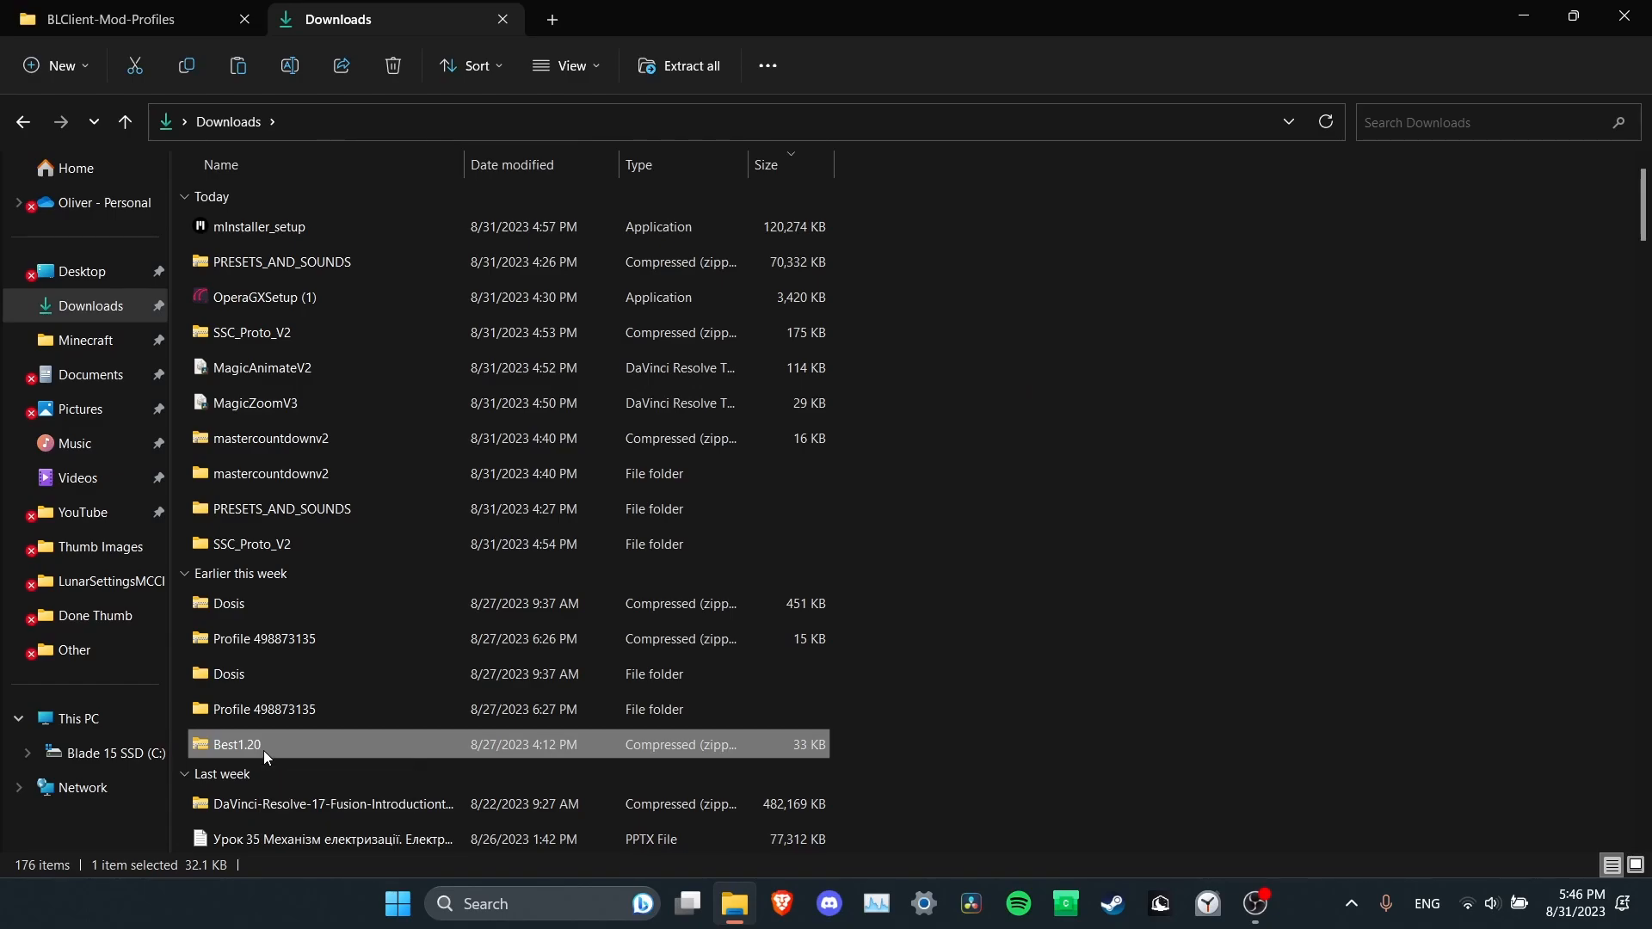
mouse_move(276, 763)
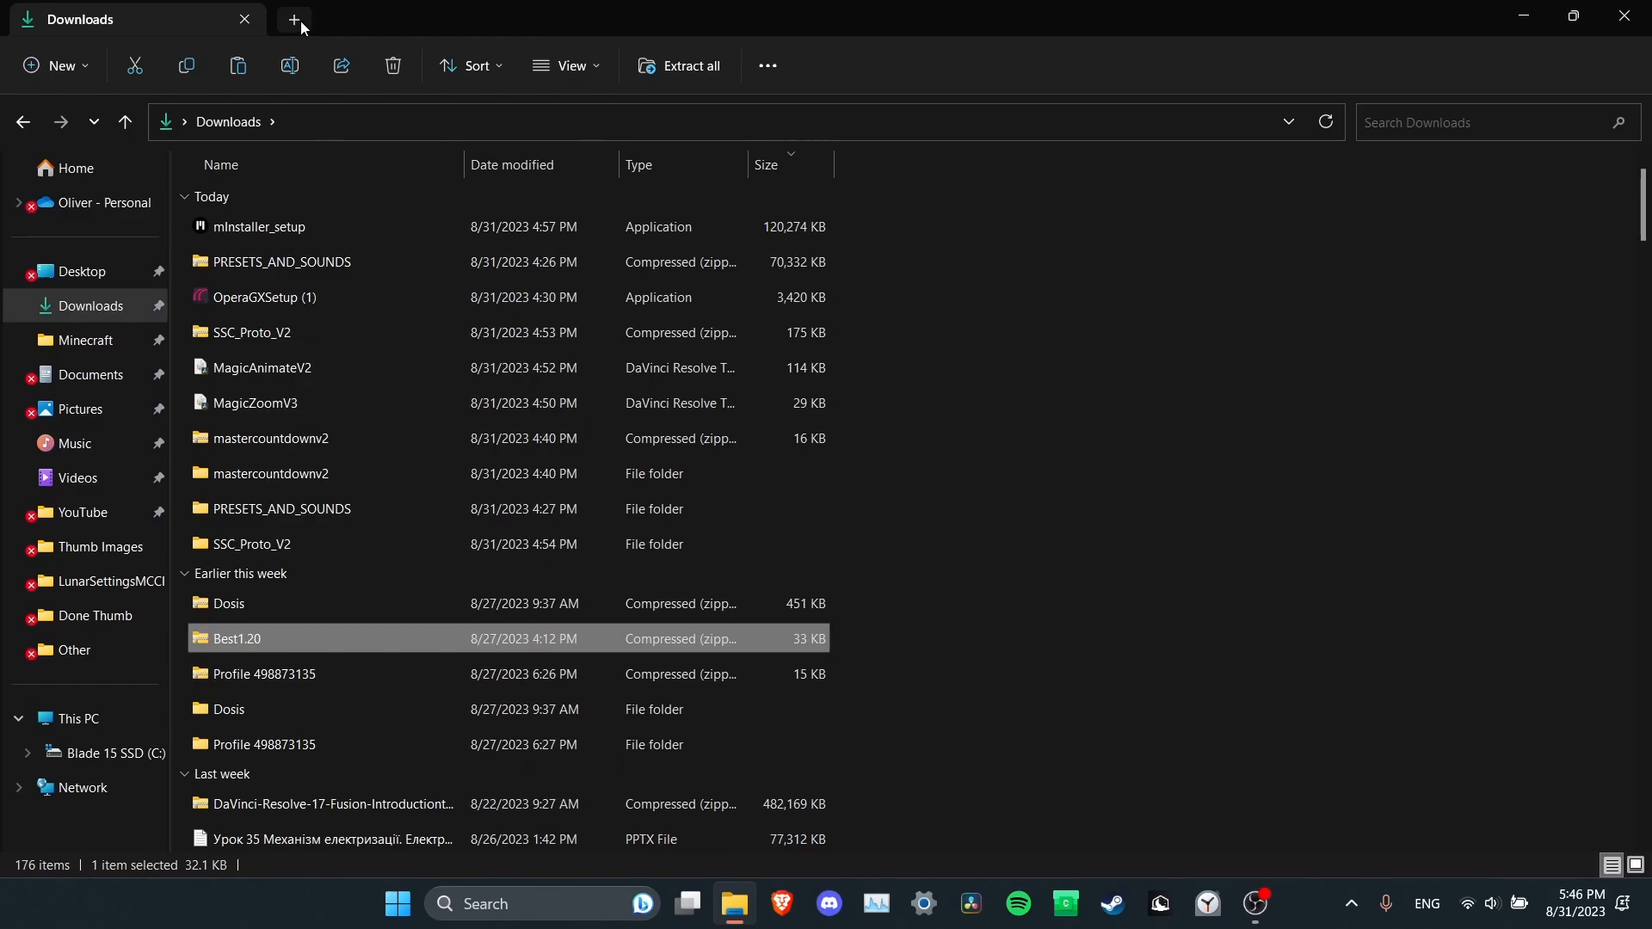
Open a new tab and navigate through AppData to .minecraft\BLClient-Mod-Profiles
click(293, 19)
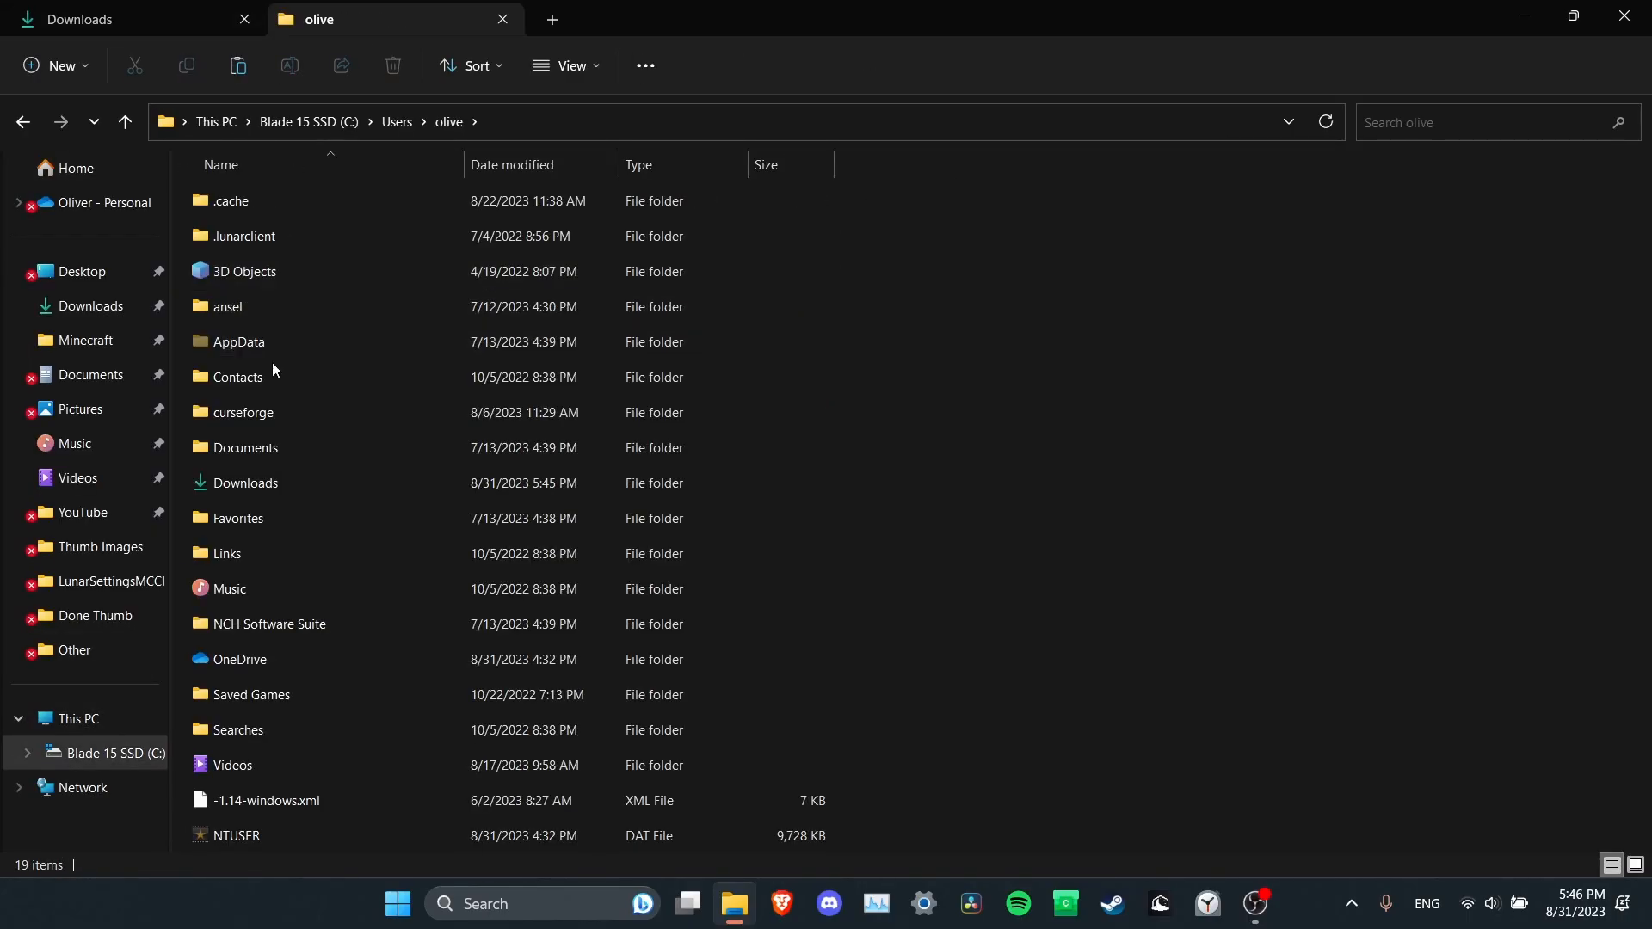
double_click(239, 342)
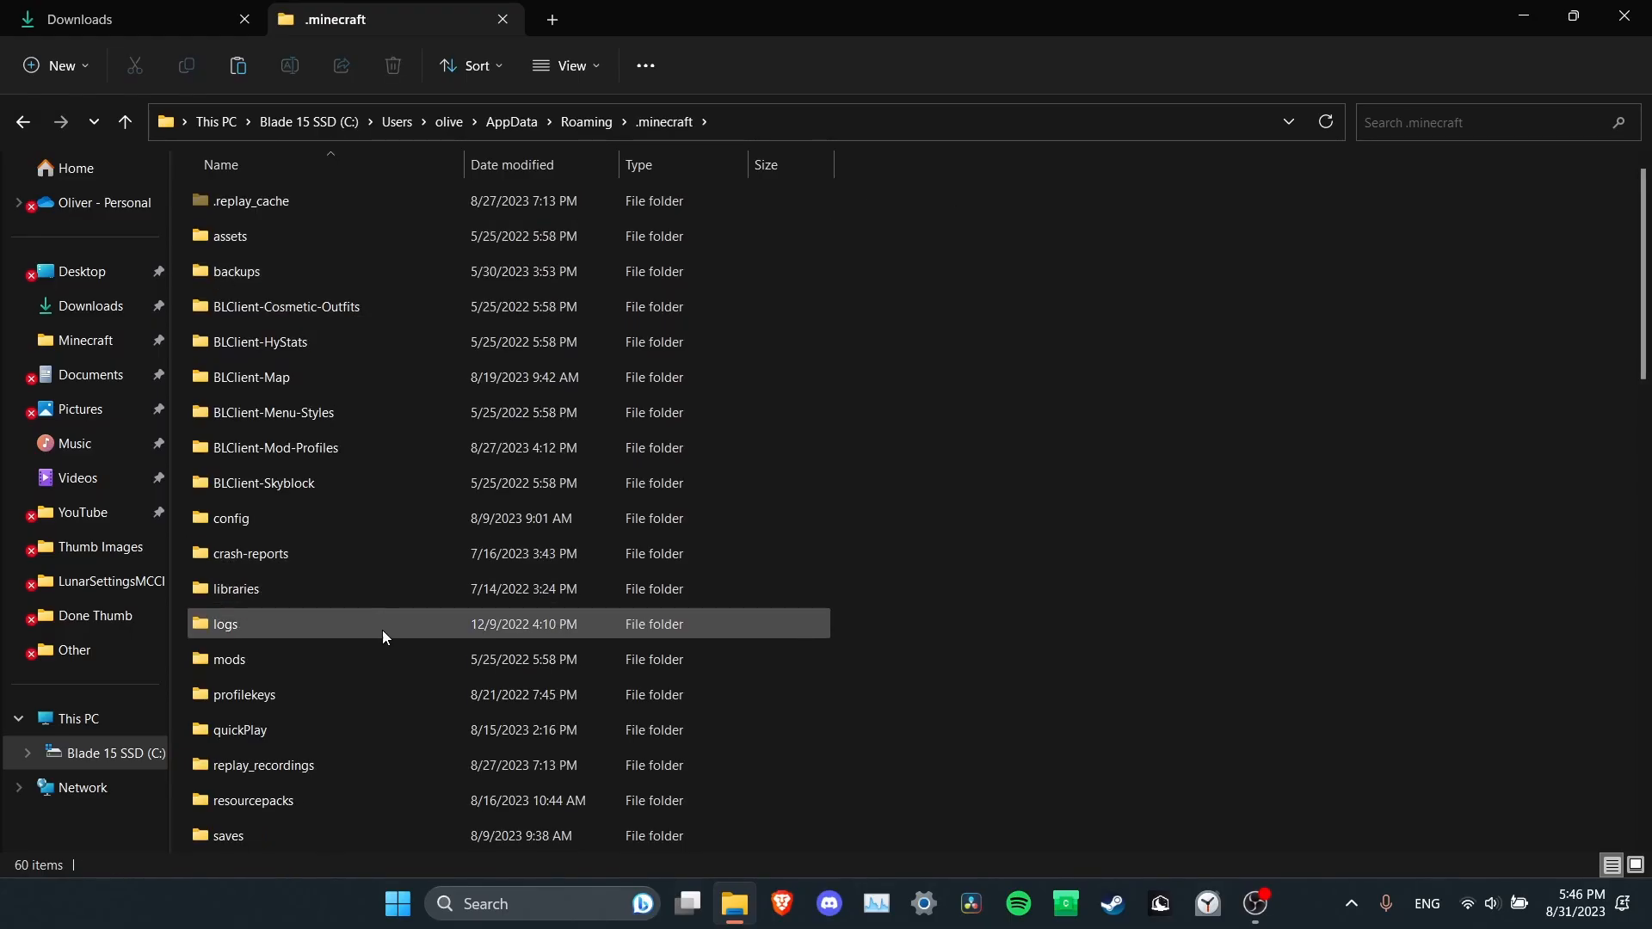
double_click(278, 446)
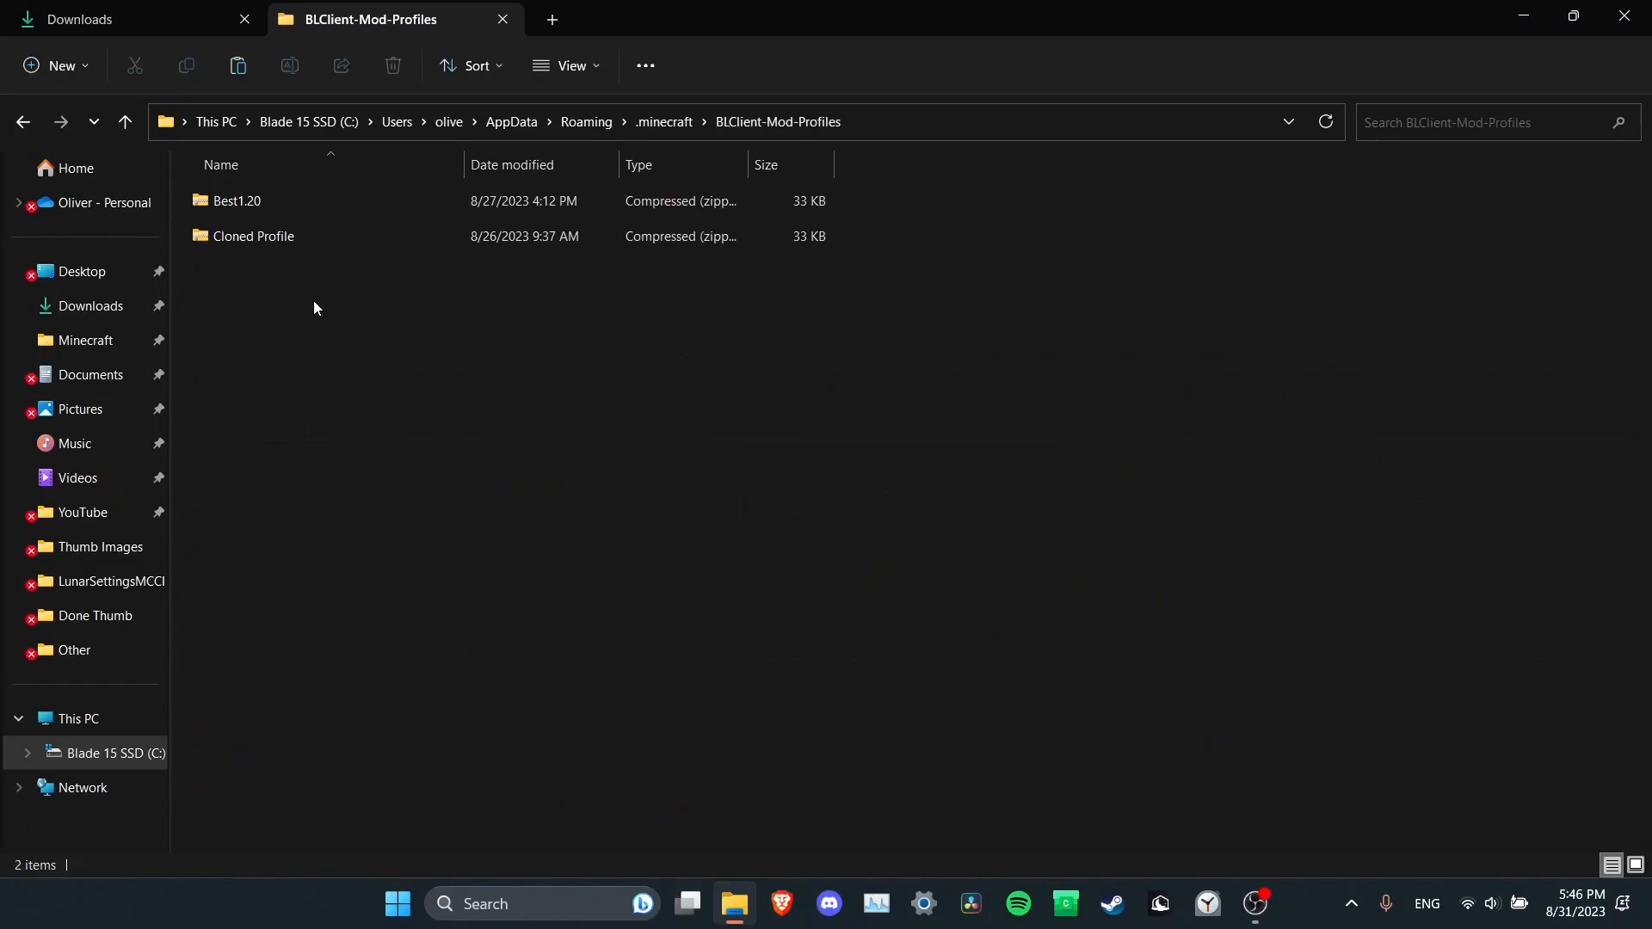
Cut Best1.20 from Downloads and paste it into BLClient-Mod-Profiles, replacing the existing file
click(116, 19)
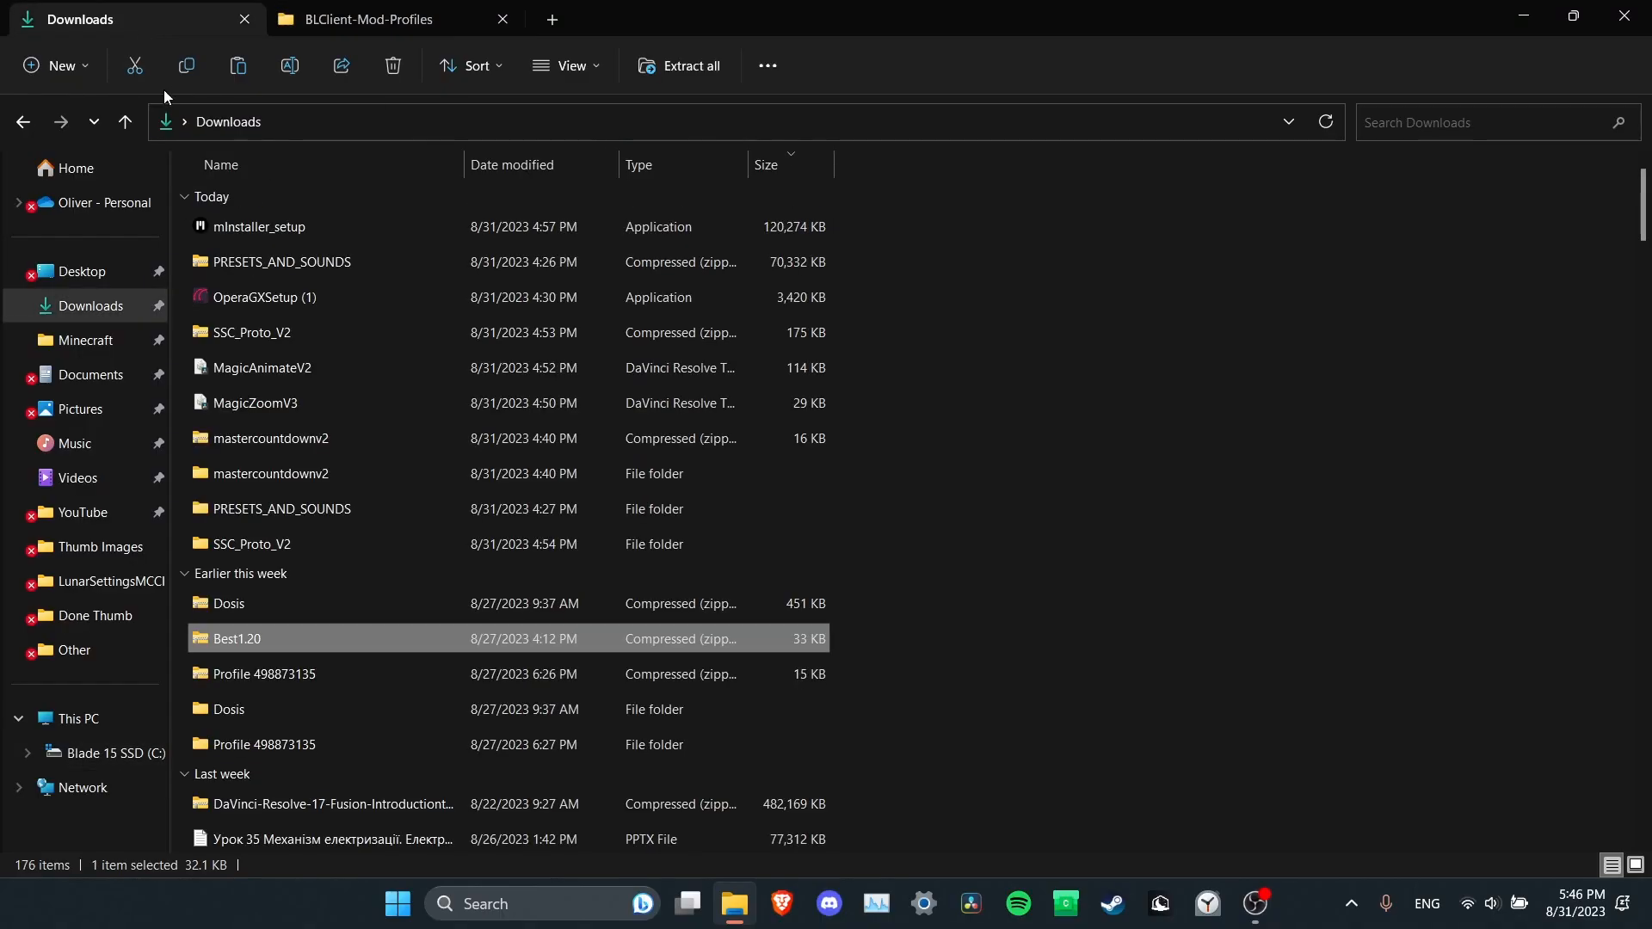
click(369, 19)
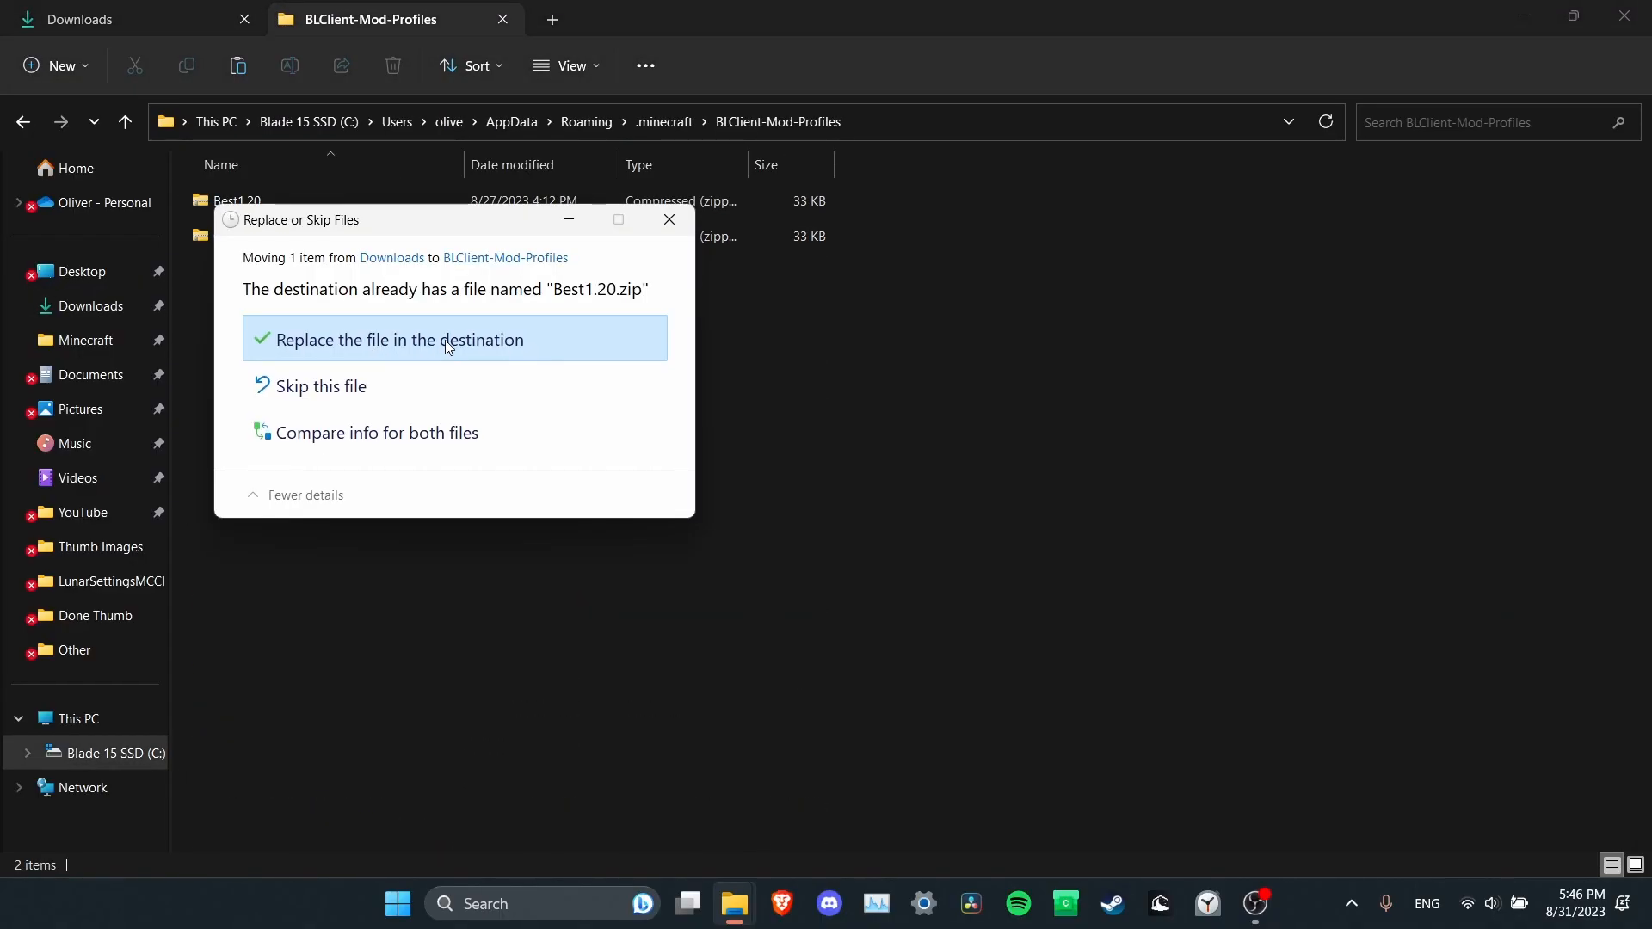
click(396, 339)
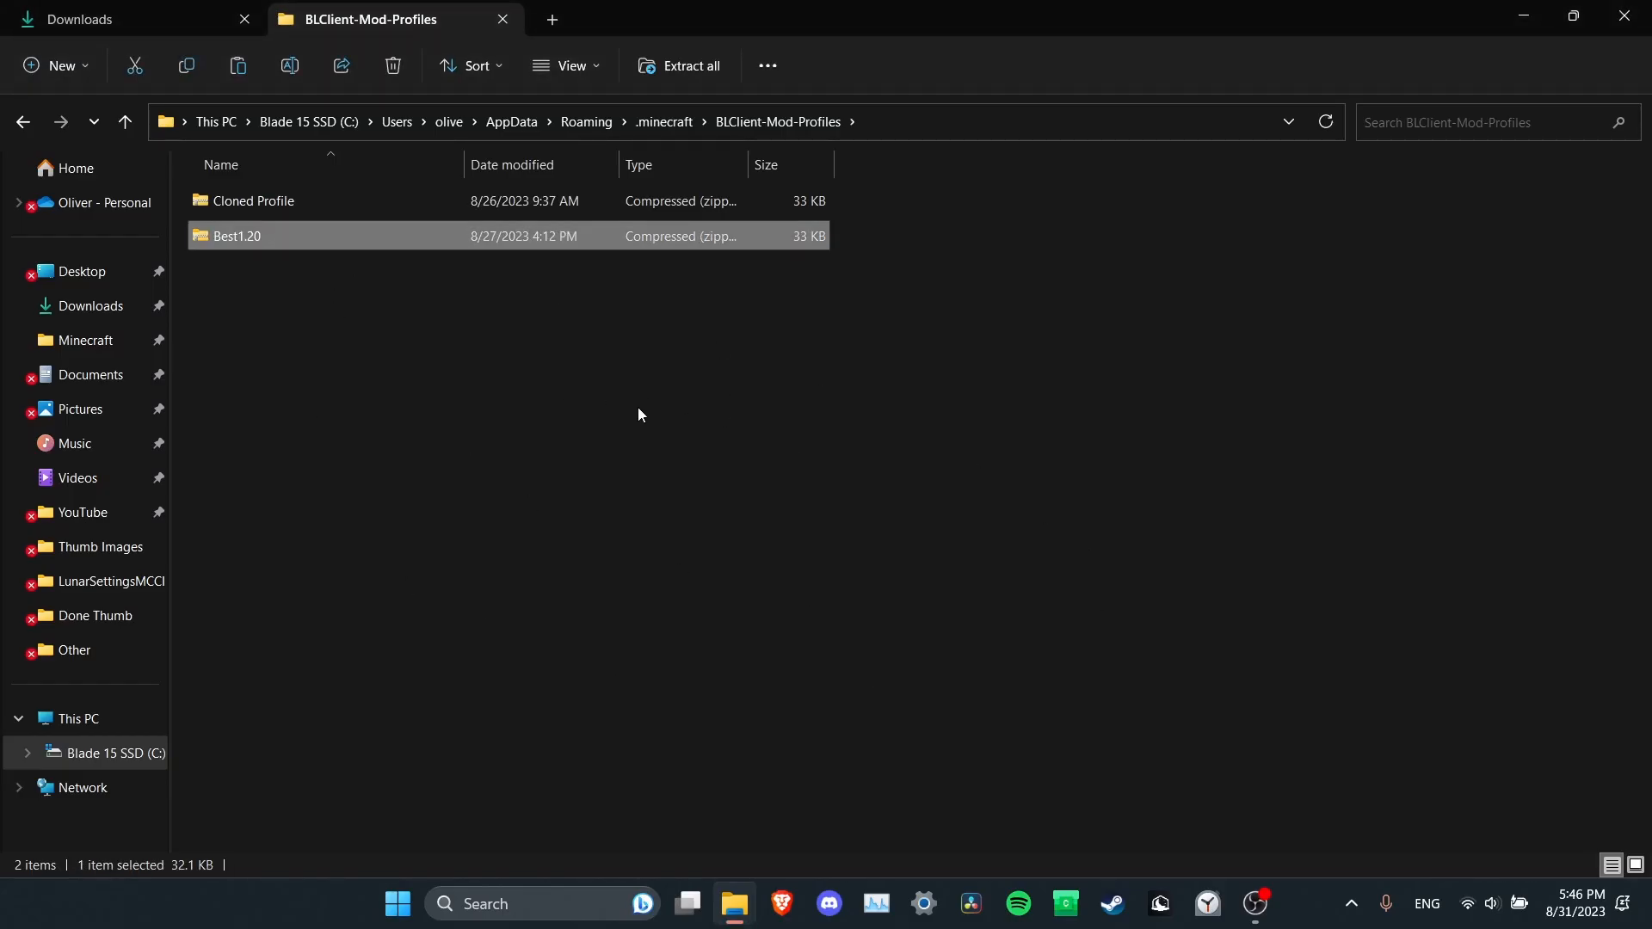